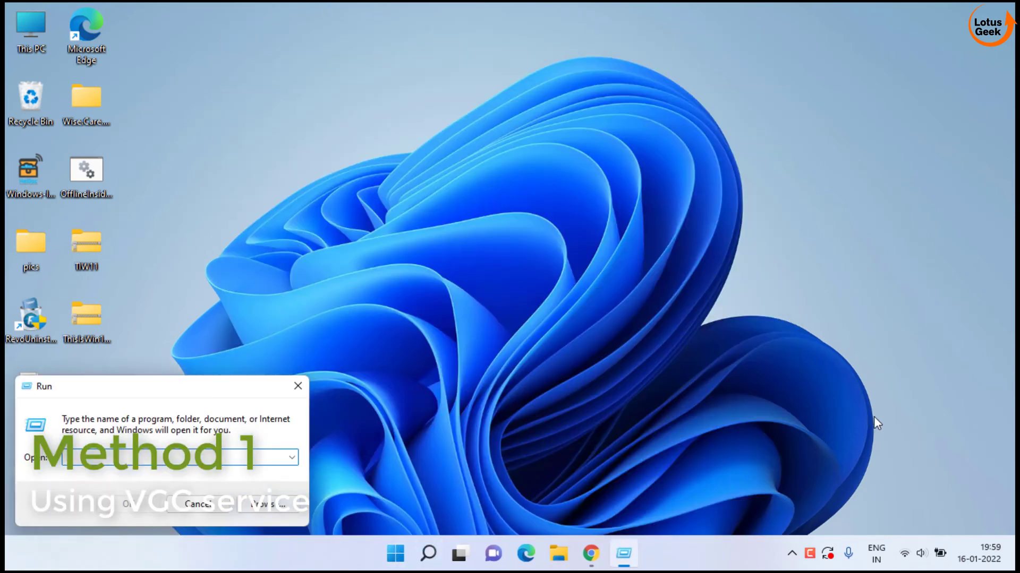
# - Launch the Services console via services.msc from the Run dialog
pyautogui.write('services.')
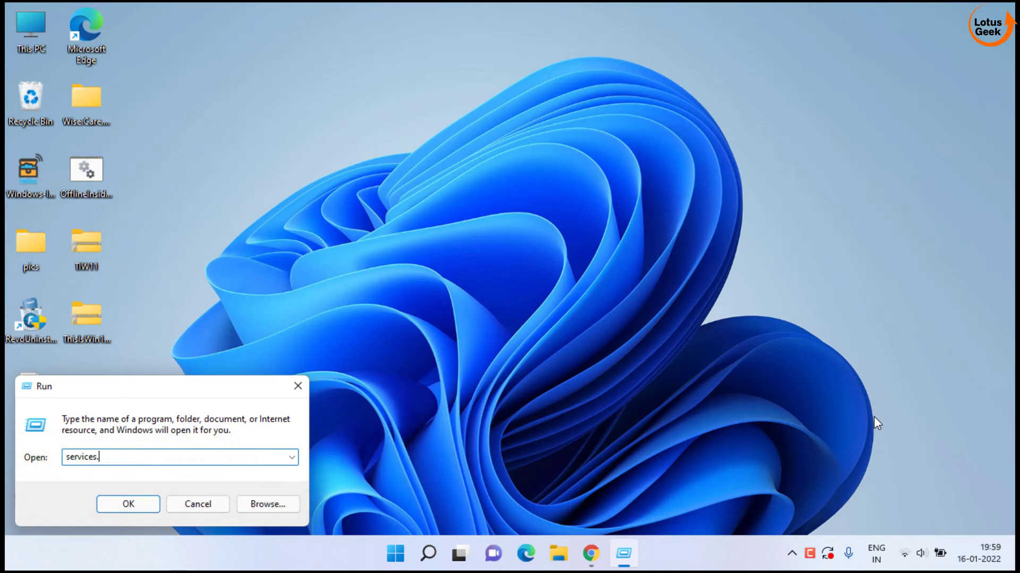
pyautogui.click(128, 504)
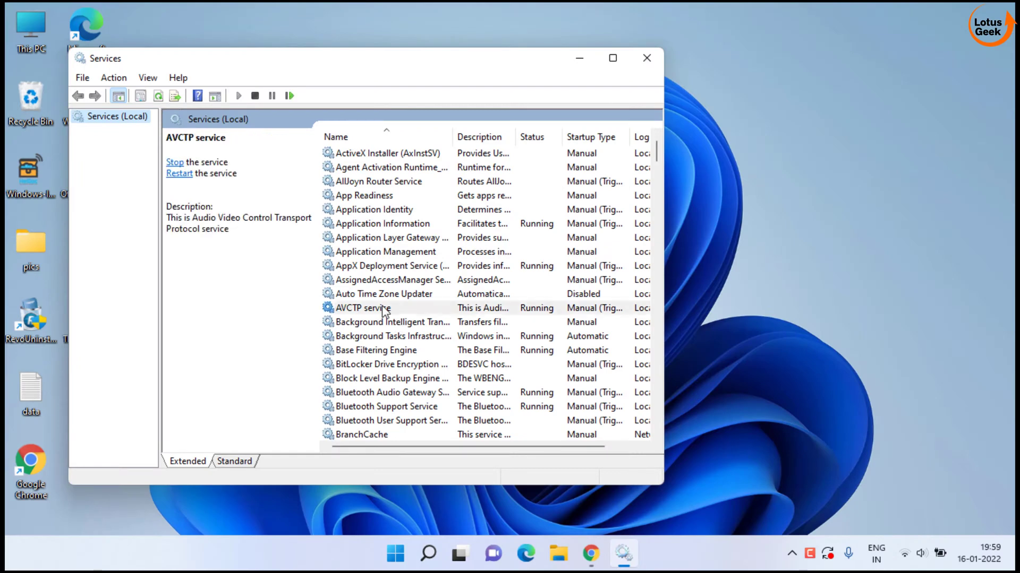
# - Start the vgc service, save its startup type as Automatic, and close Services
pyautogui.click(390, 308)
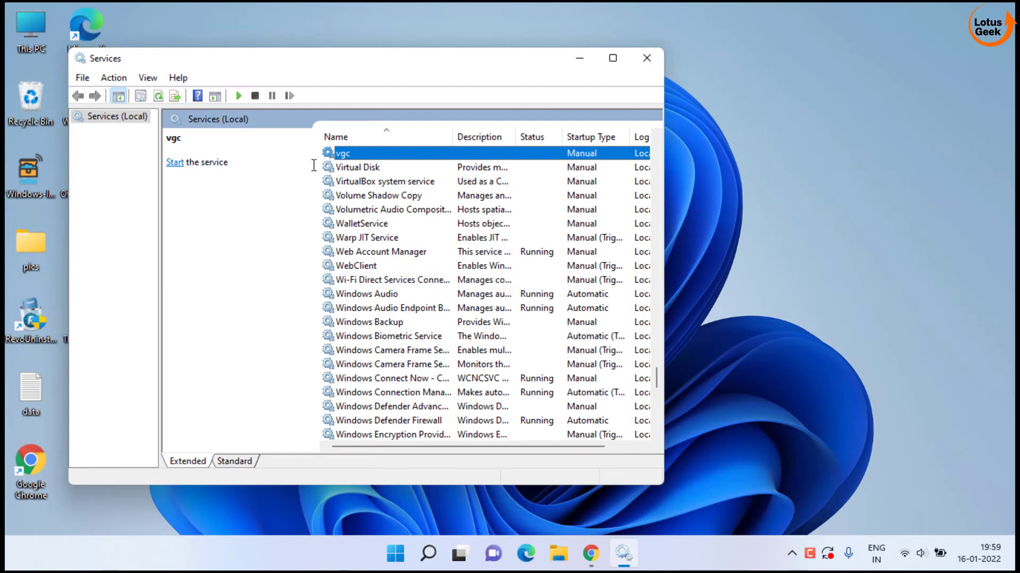
pyautogui.doubleClick(342, 153)
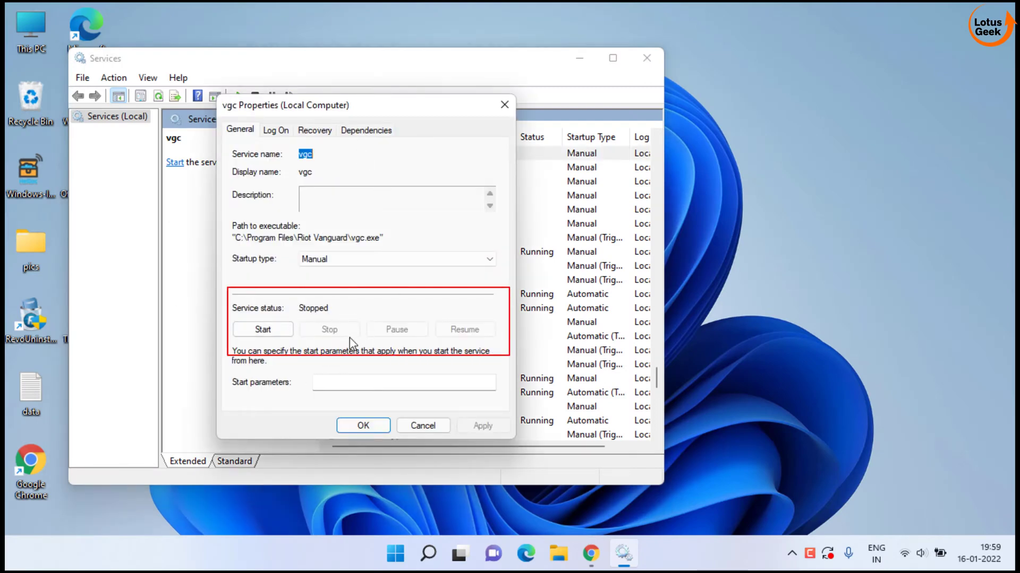
pyautogui.click(262, 329)
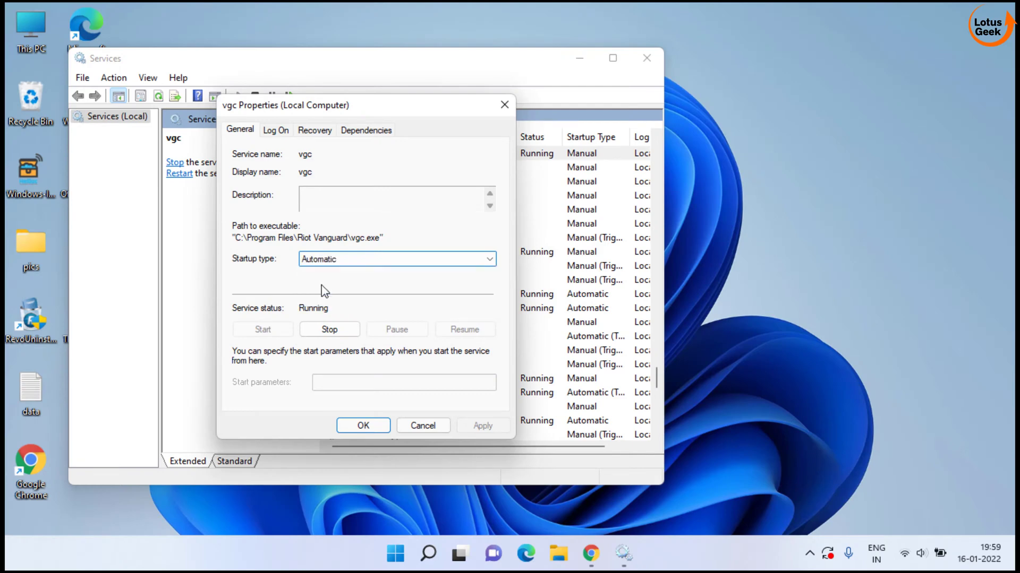
pyautogui.click(363, 425)
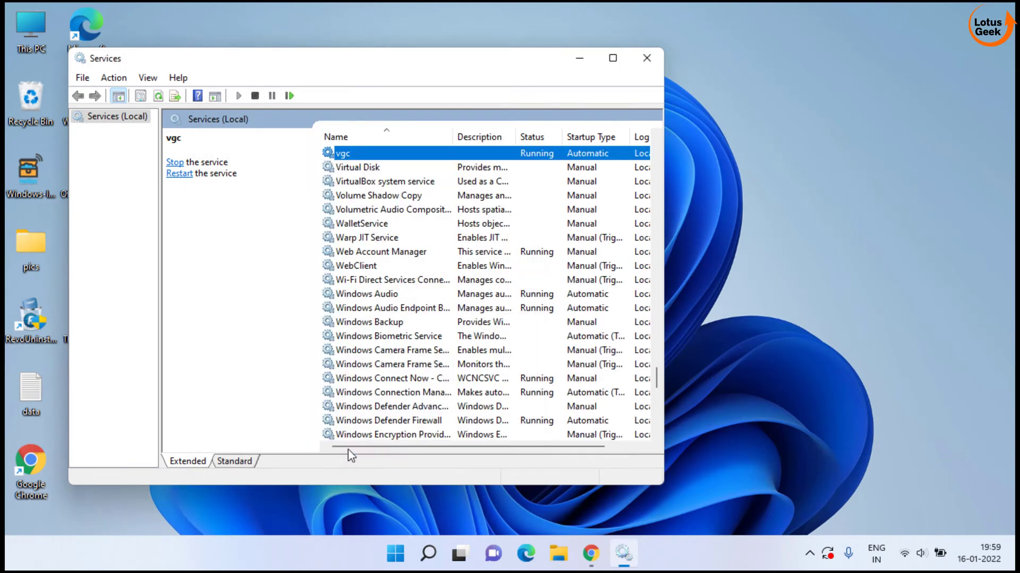
pyautogui.click(646, 57)
pyautogui.write('appwiz')
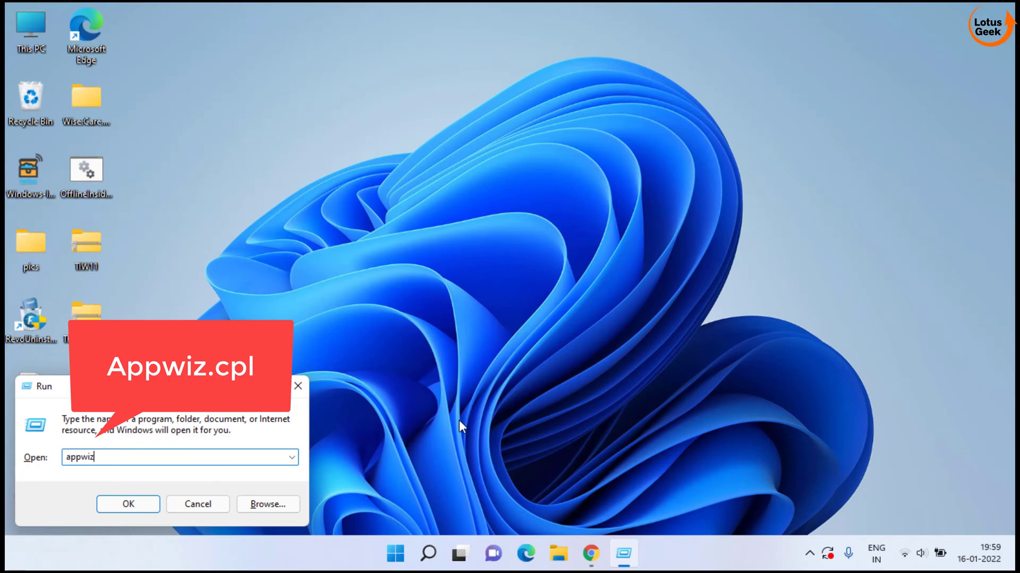
# - Launch Programs and Features via appwiz.cpl from the Run dialog
pyautogui.click(128, 505)
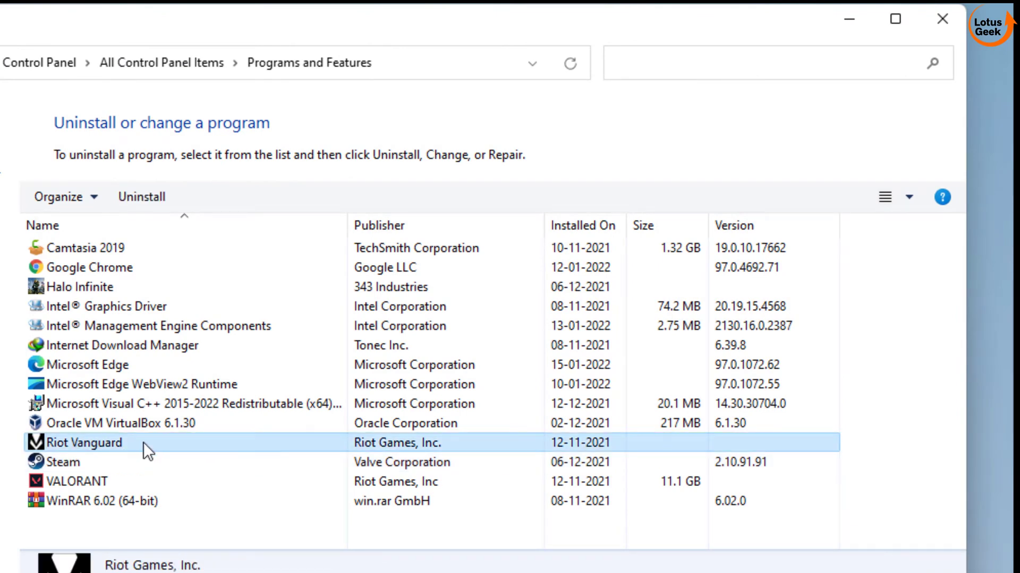
pyautogui.moveTo(140, 198)
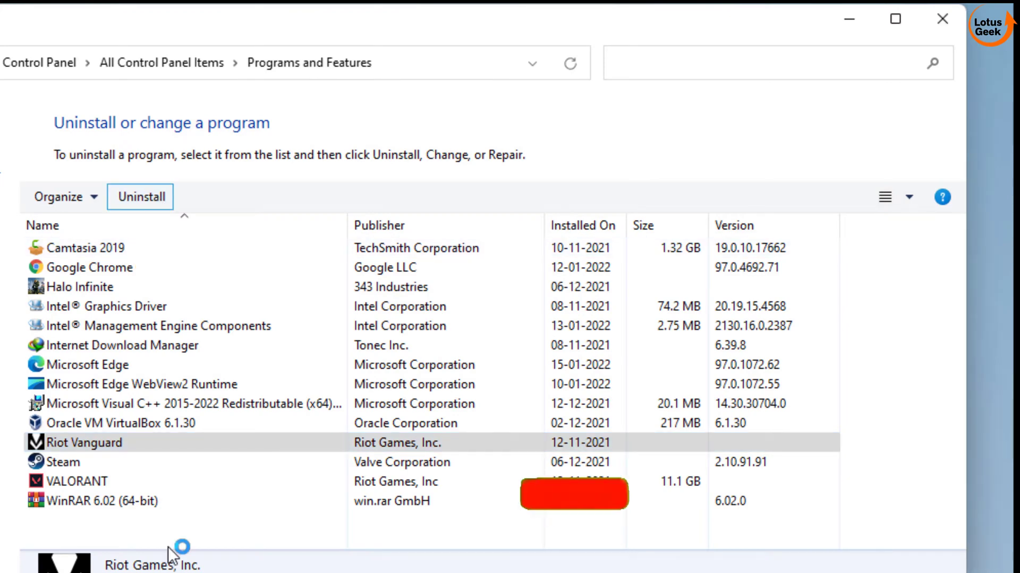
# - Uninstall Riot Vanguard, answer the confirmation, and close Programs and Features
pyautogui.click(140, 197)
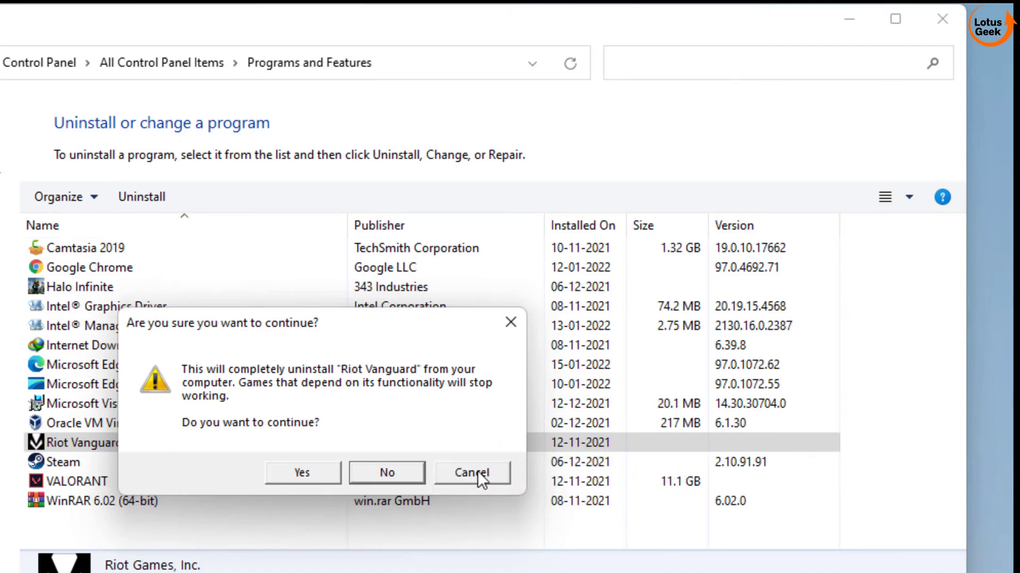
pyautogui.click(473, 473)
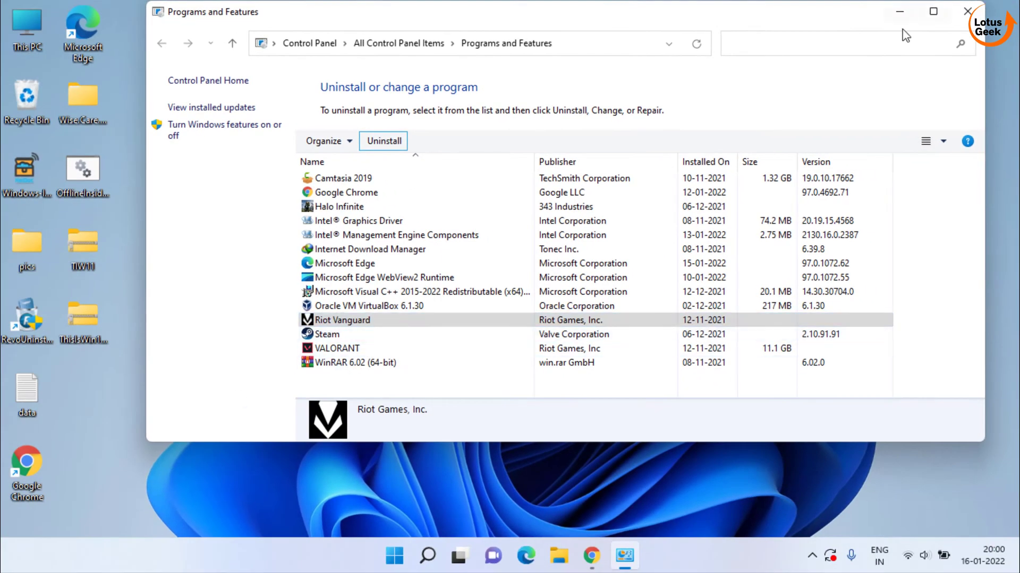
pyautogui.click(967, 12)
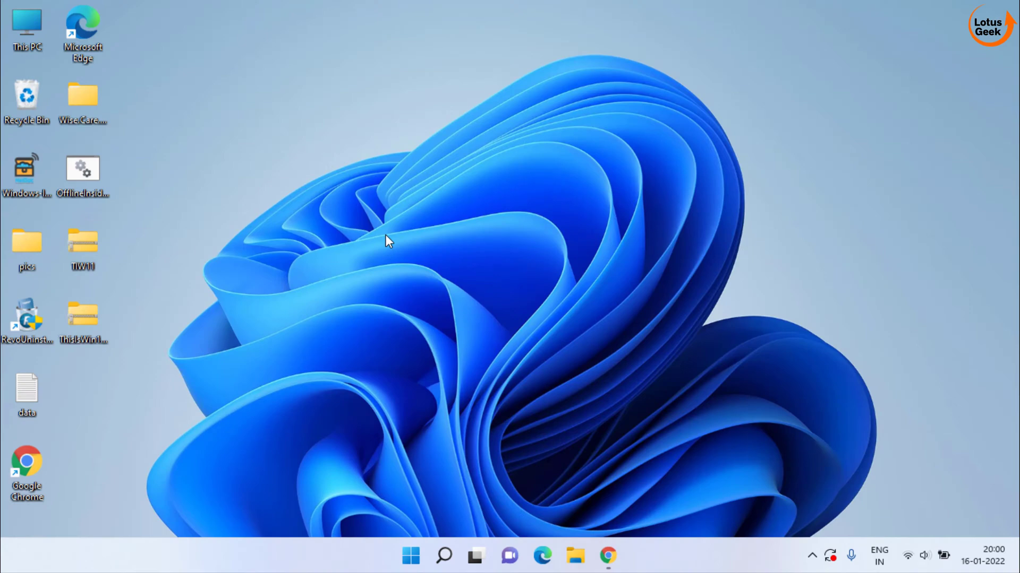
pyautogui.moveTo(384, 245)
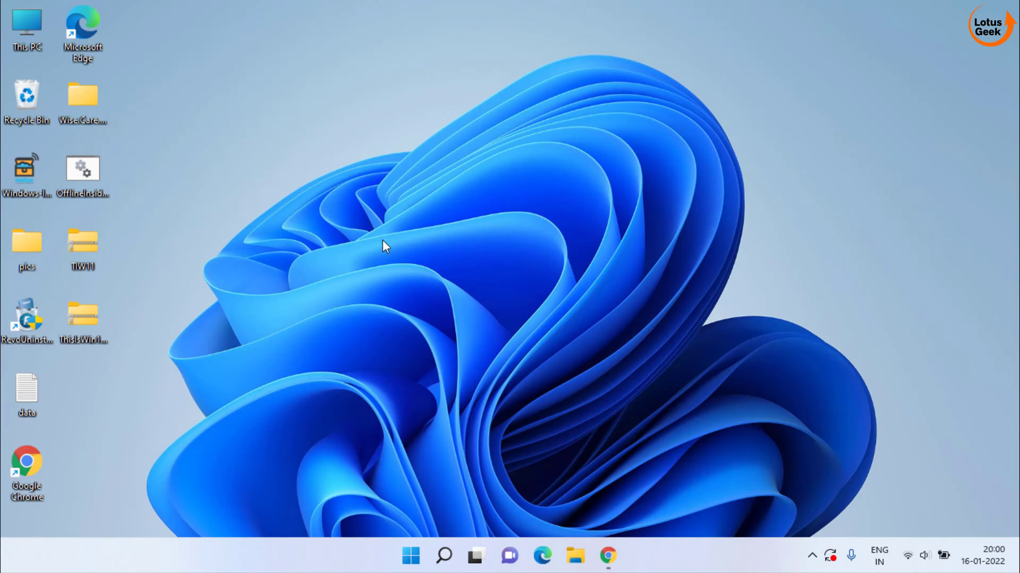
pyautogui.moveTo(356, 264)
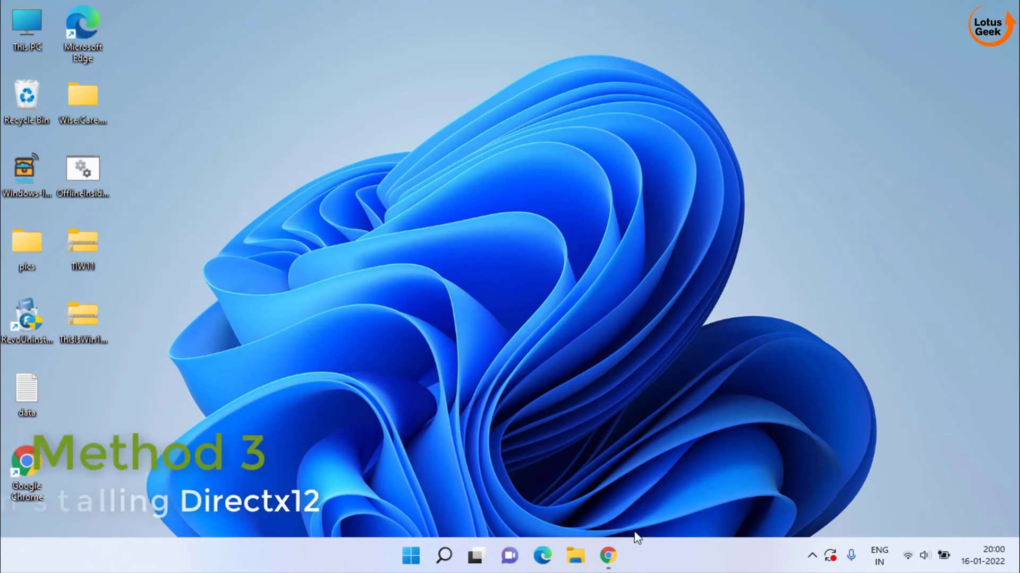
# - Show the DirectX End-User Runtime Web Installer page in Chrome, scrolled to the manual download link
pyautogui.click(607, 555)
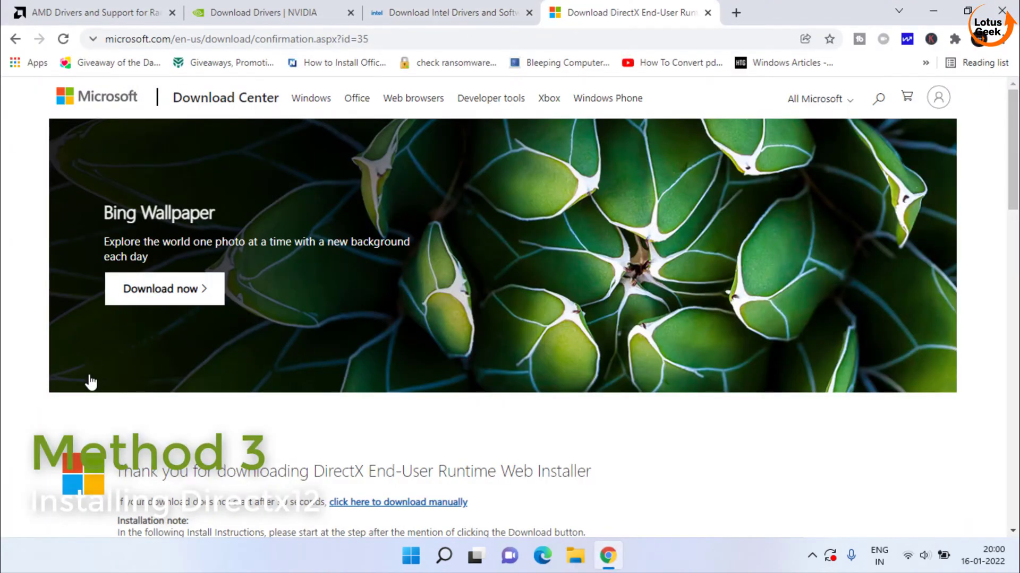
pyautogui.scroll(-3)
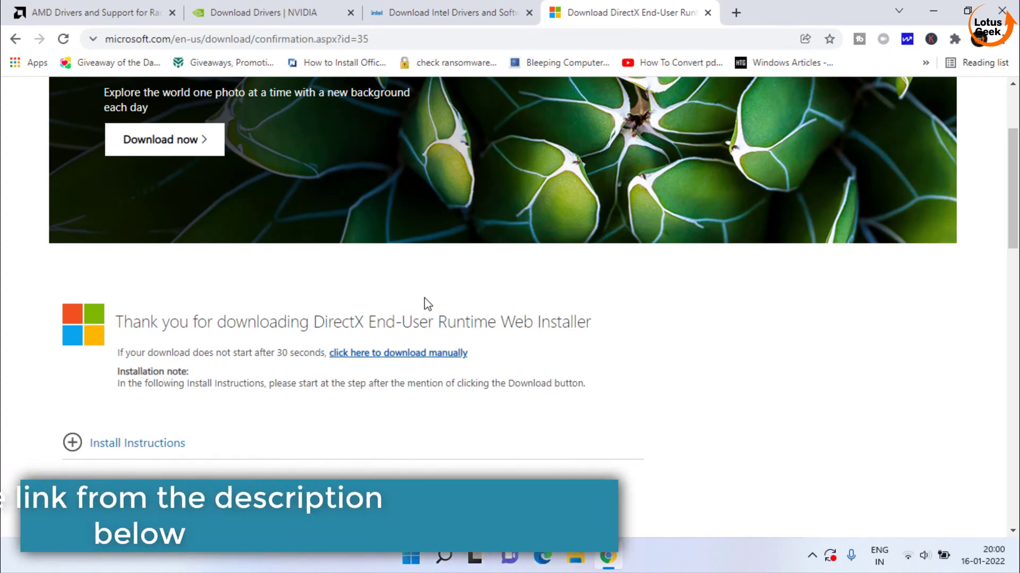
pyautogui.scroll(-3)
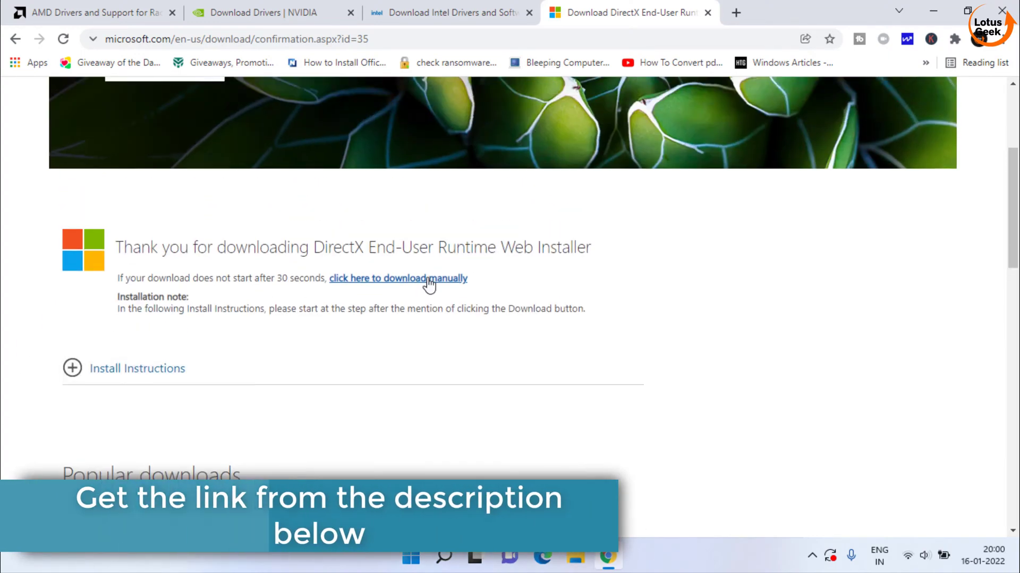
# - Download and save the dxwebsetup installer via the manual download link
pyautogui.click(398, 278)
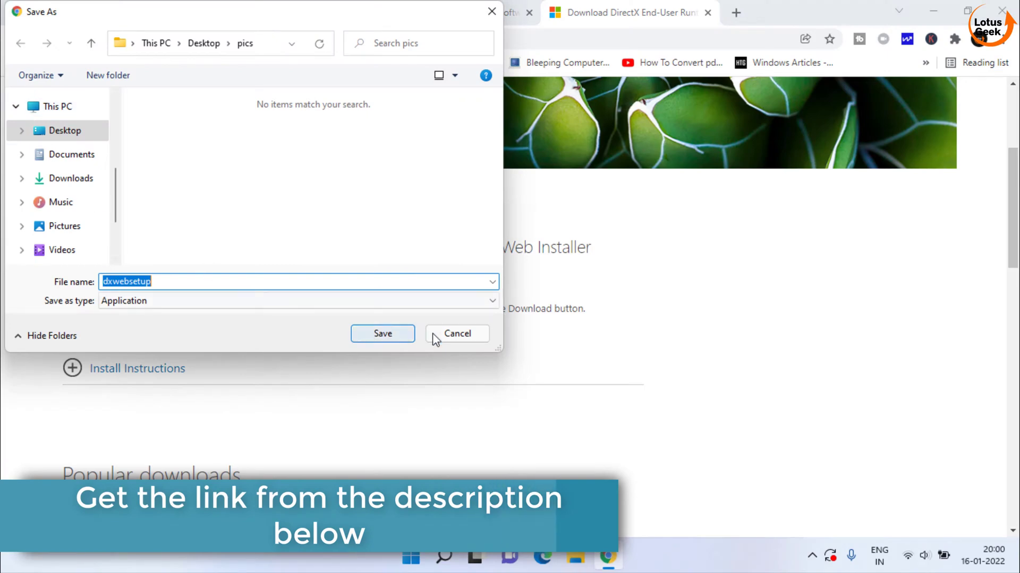
pyautogui.click(383, 334)
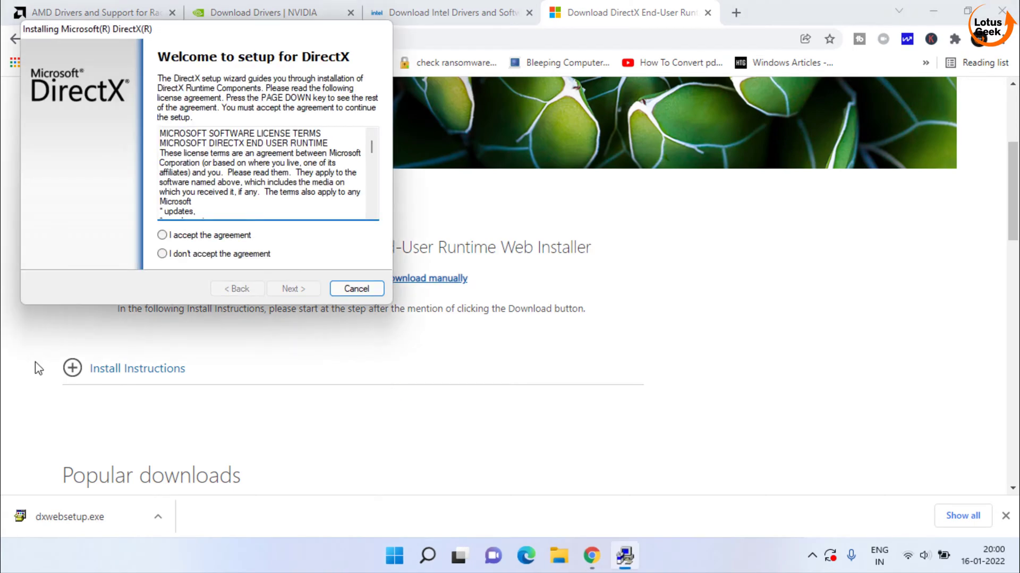
# - Run DirectX setup: accept the license, untick Install the Bing Bar, and finish installation
pyautogui.click(293, 289)
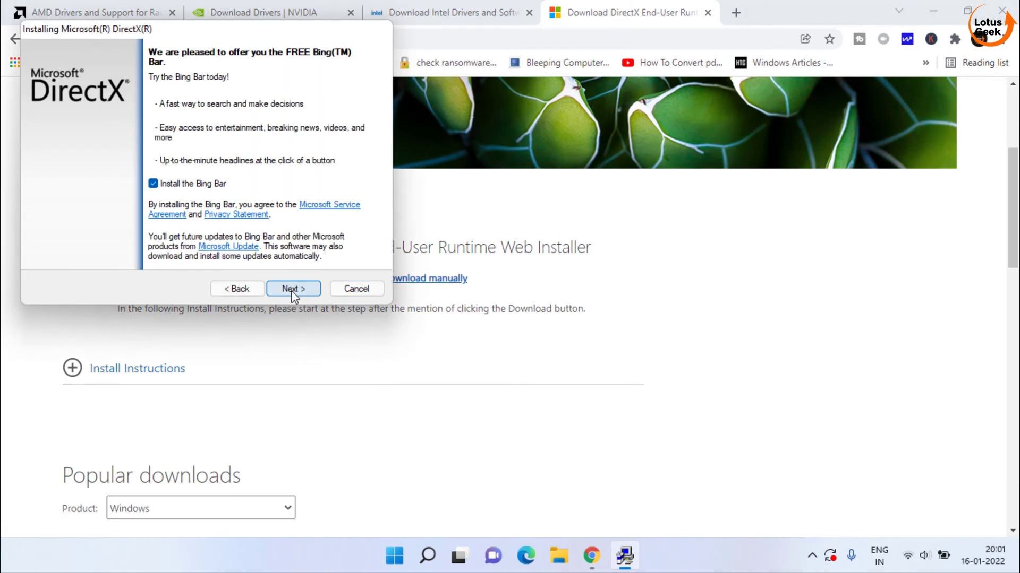
pyautogui.click(153, 184)
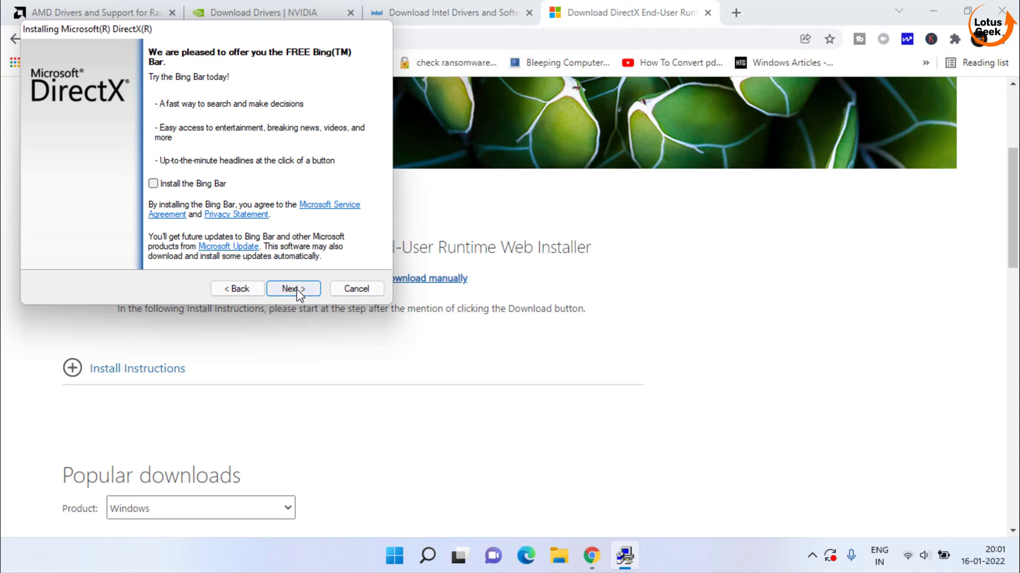
pyautogui.click(293, 289)
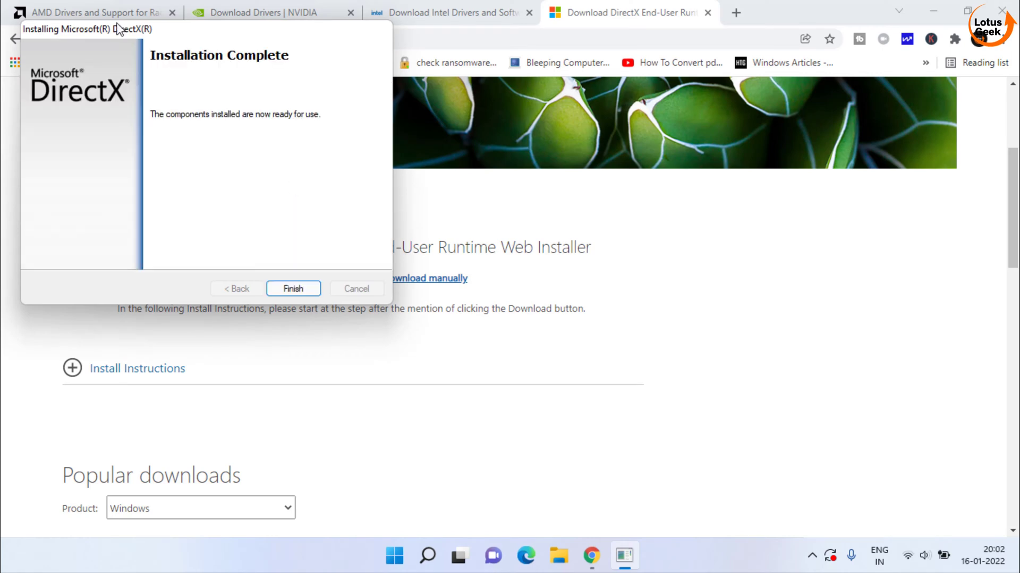
pyautogui.click(293, 288)
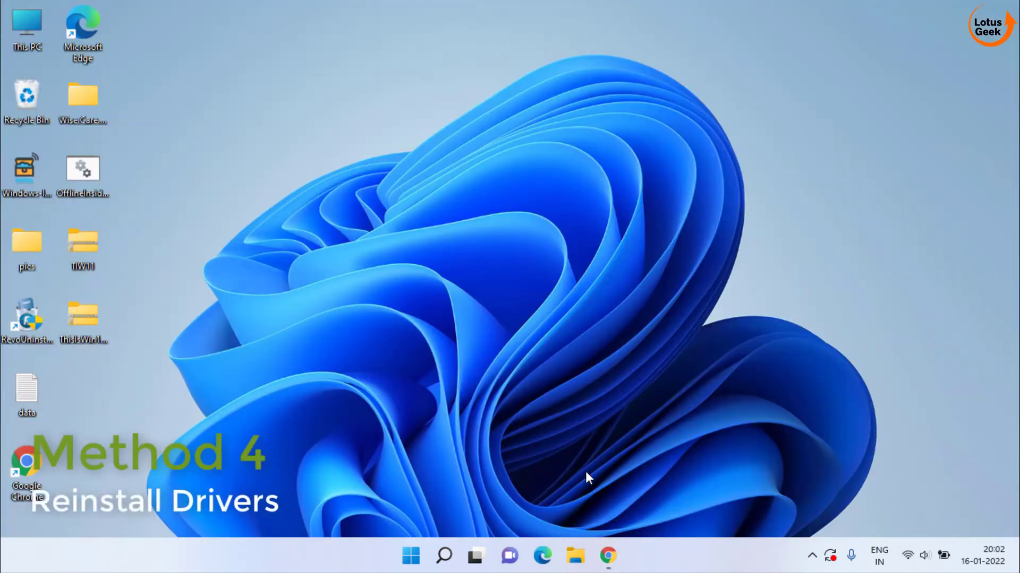
# - Open Device Manager from the Start shortcuts and expand Display adapters to show Intel HD Graphics 5500
pyautogui.rightClick(410, 555)
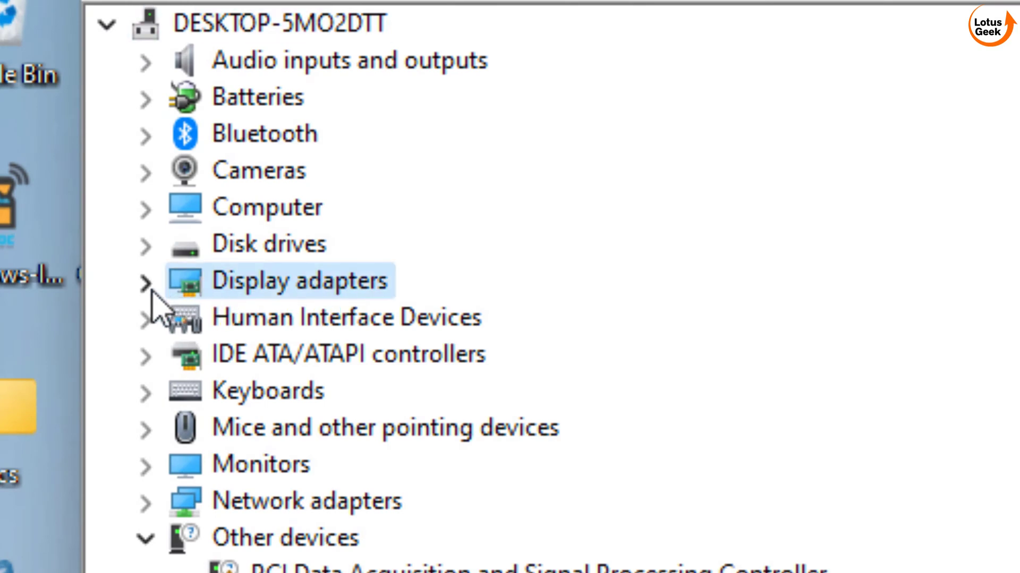
pyautogui.click(143, 281)
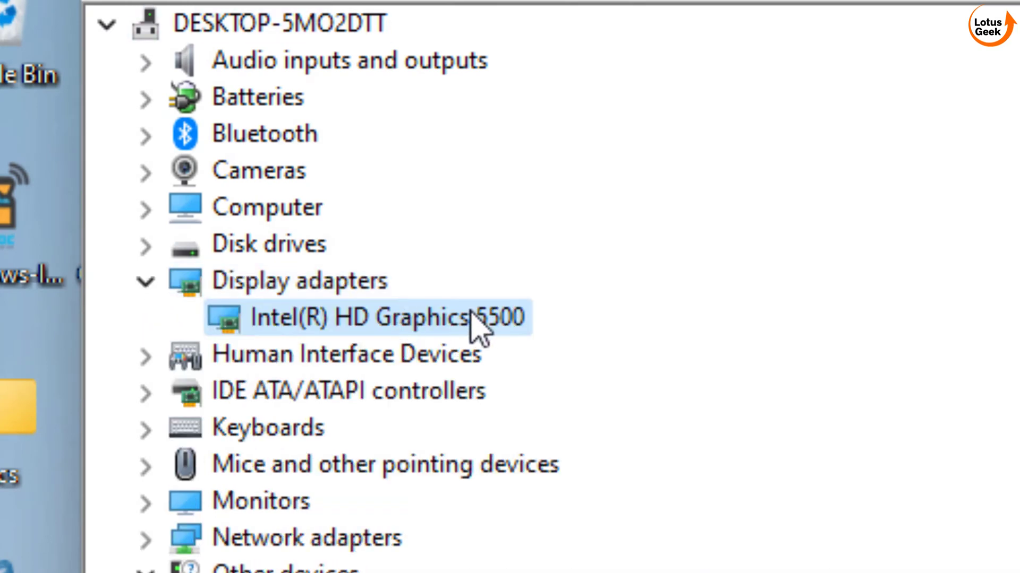
pyautogui.moveTo(373, 384)
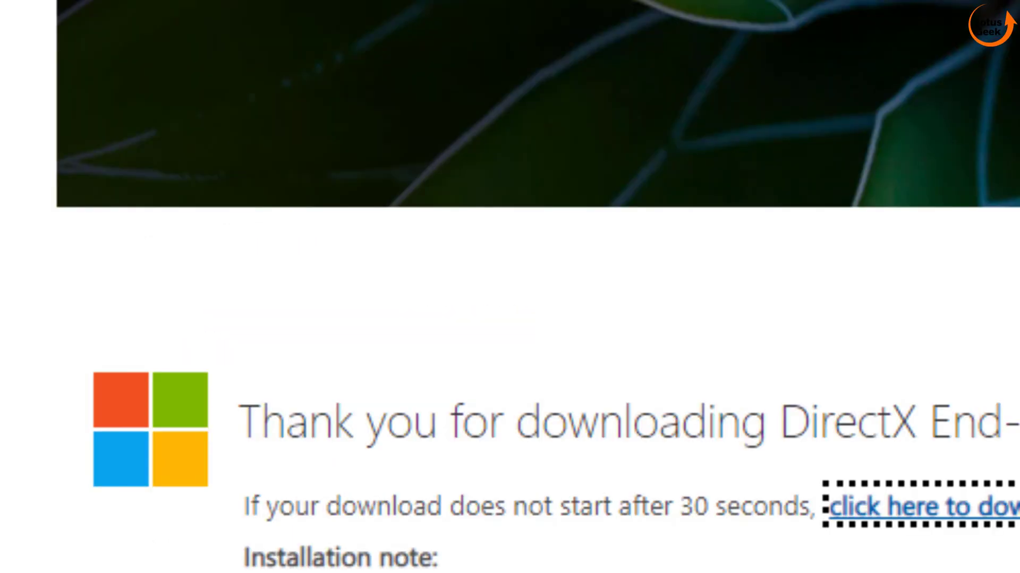
# - Filter Intel's download center to Graphics drivers for the Intel HD Graphics Family
pyautogui.click(448, 13)
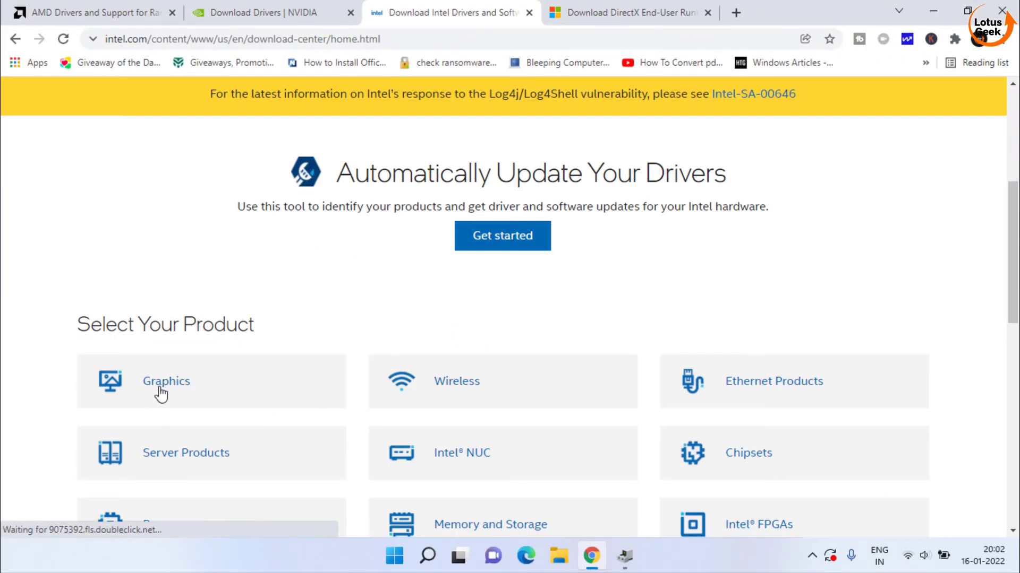
pyautogui.click(165, 381)
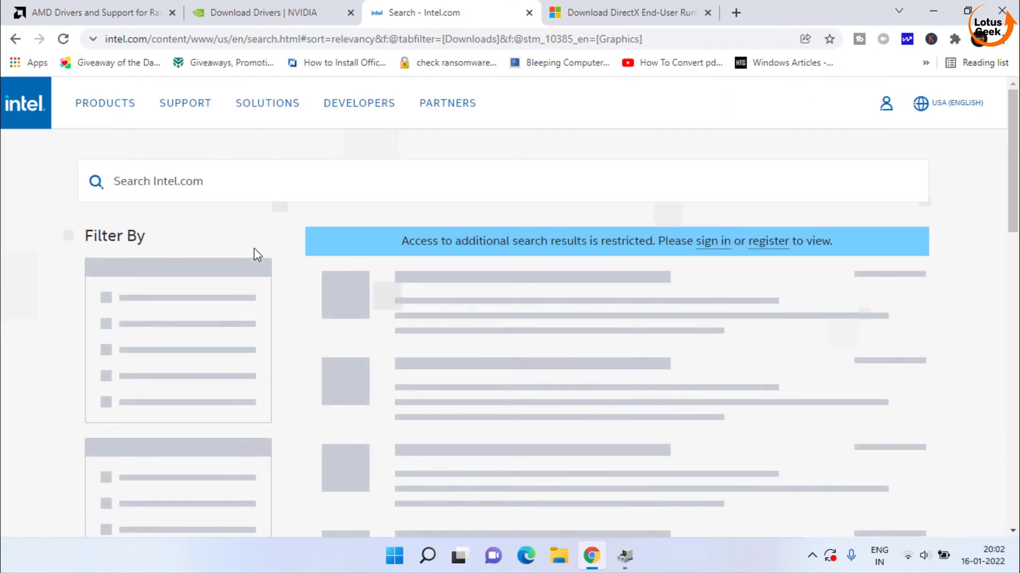
pyautogui.scroll(-3)
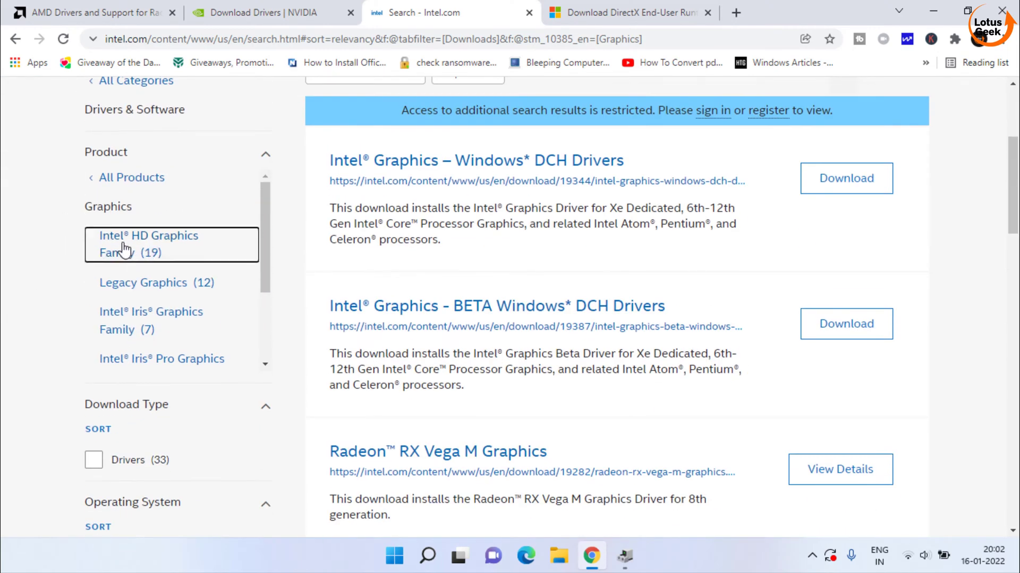
pyautogui.click(149, 244)
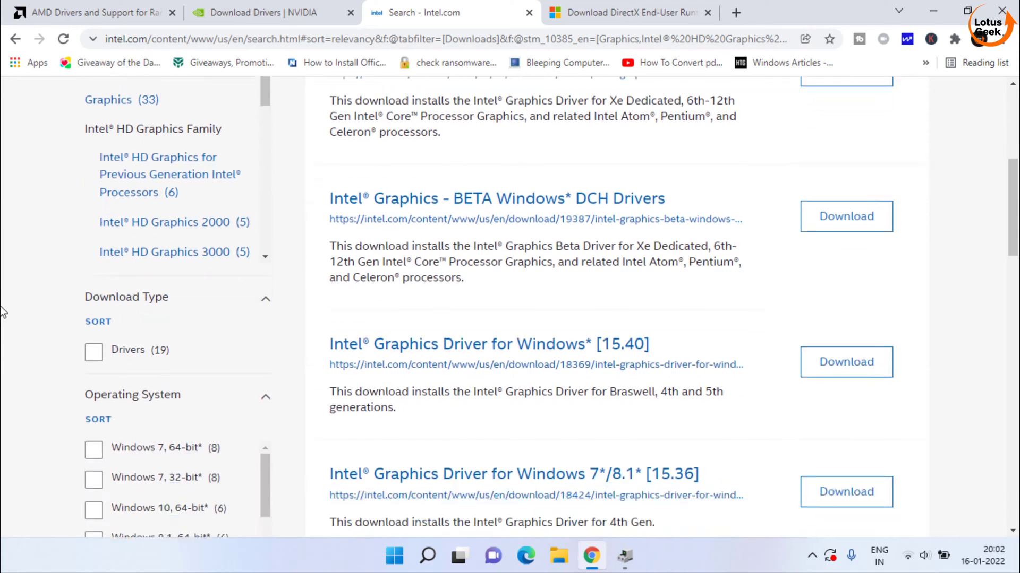
# - Limit results to Windows 10 64-bit and select Intel Graphics Driver for Windows [15.40]
pyautogui.scroll(-3)
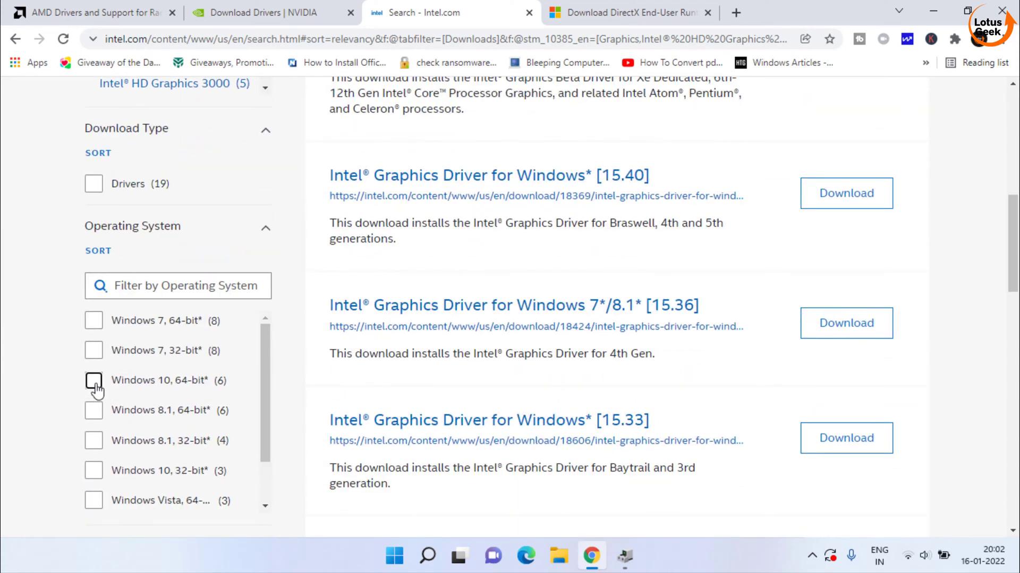
pyautogui.click(93, 381)
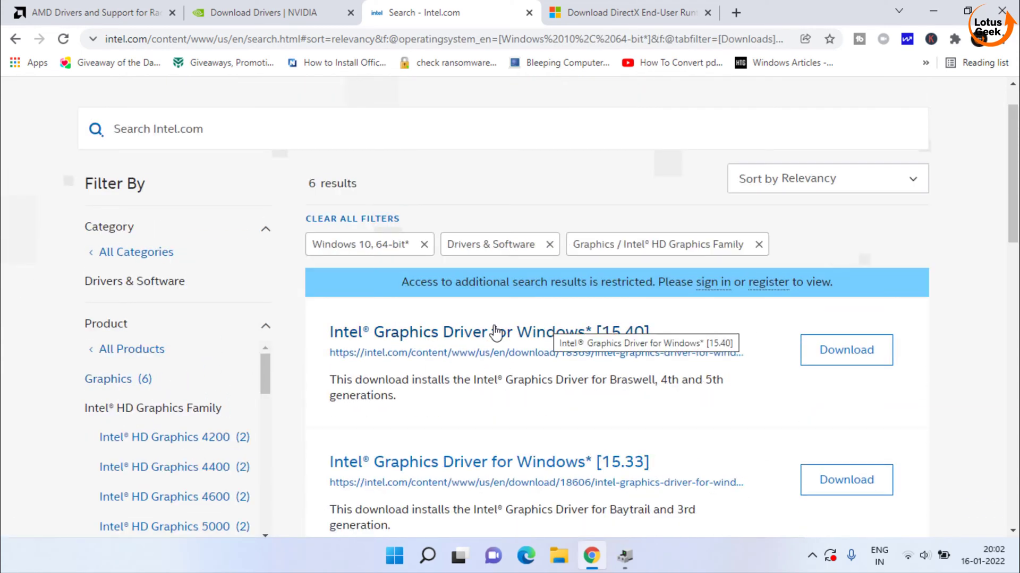
pyautogui.moveTo(499, 343)
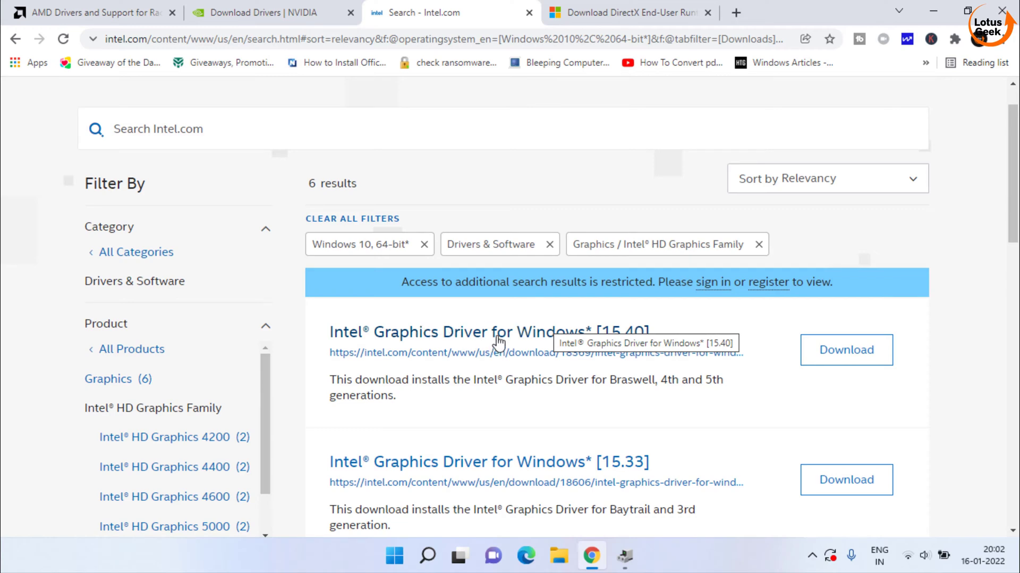
pyautogui.click(486, 331)
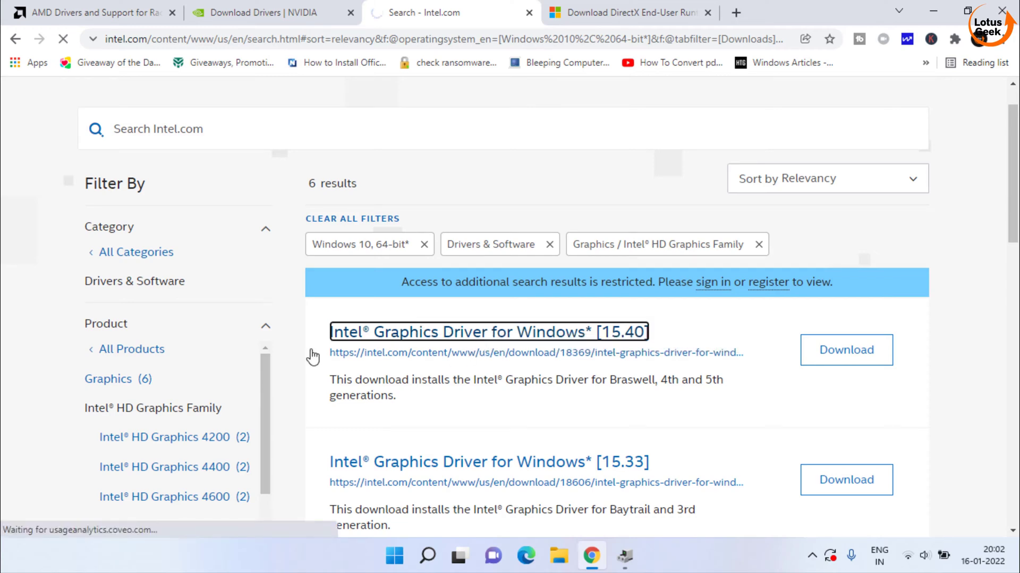
# - Download and save win64_15.40.5171.exe, then move to the NVIDIA driver downloads page
pyautogui.click(488, 331)
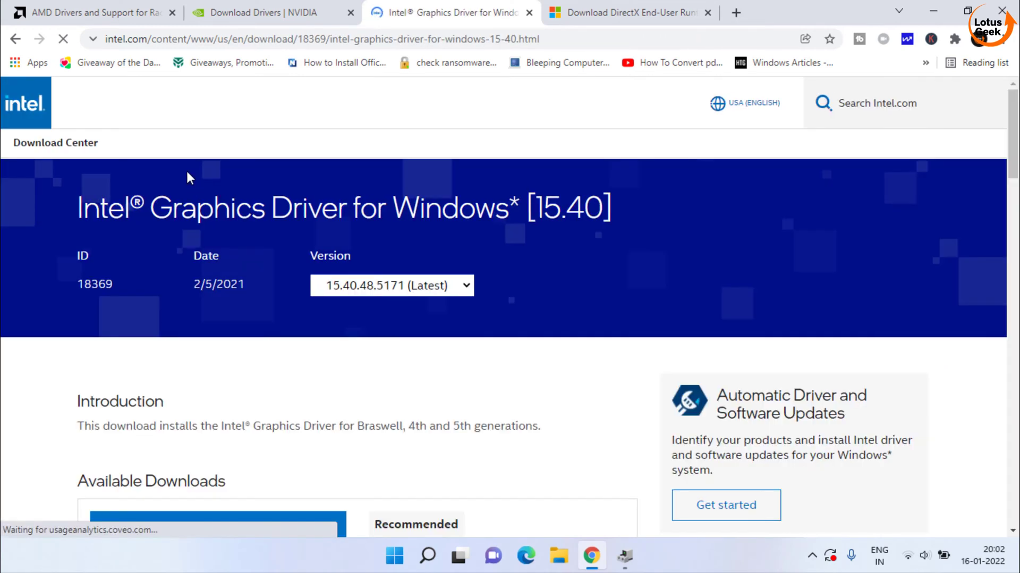
pyautogui.scroll(-3)
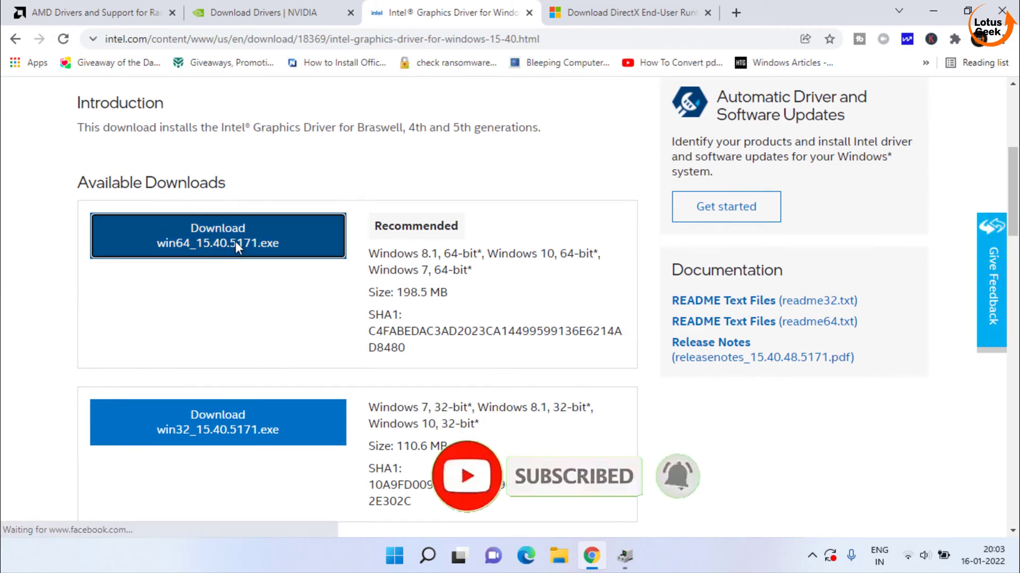
pyautogui.click(217, 235)
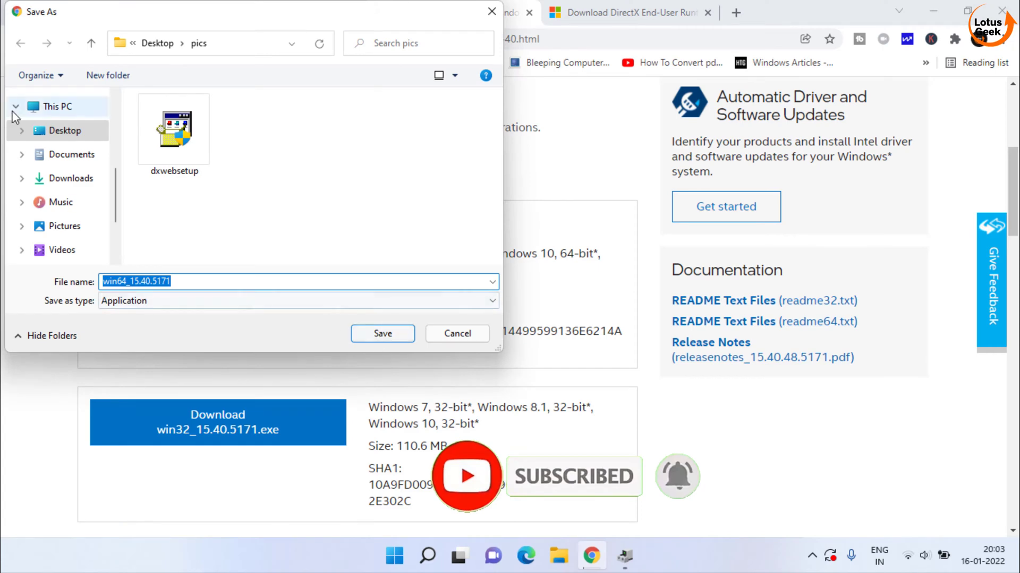
pyautogui.click(456, 333)
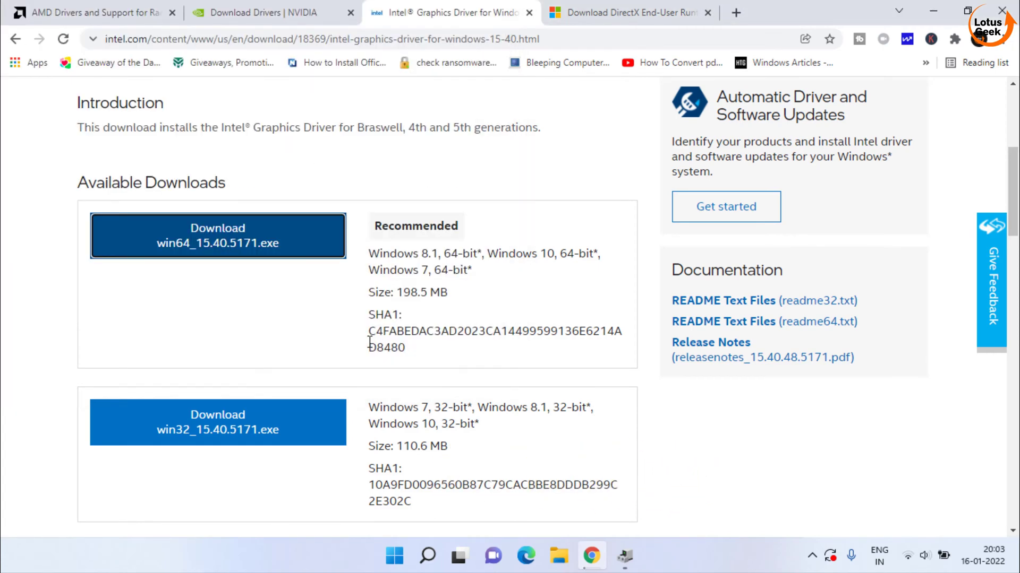
pyautogui.click(216, 236)
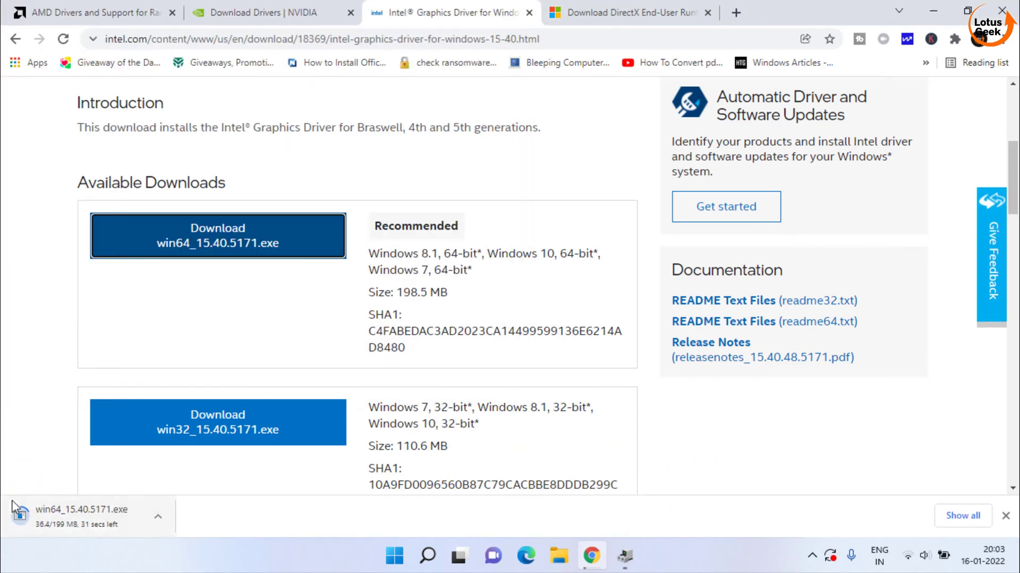
pyautogui.click(261, 13)
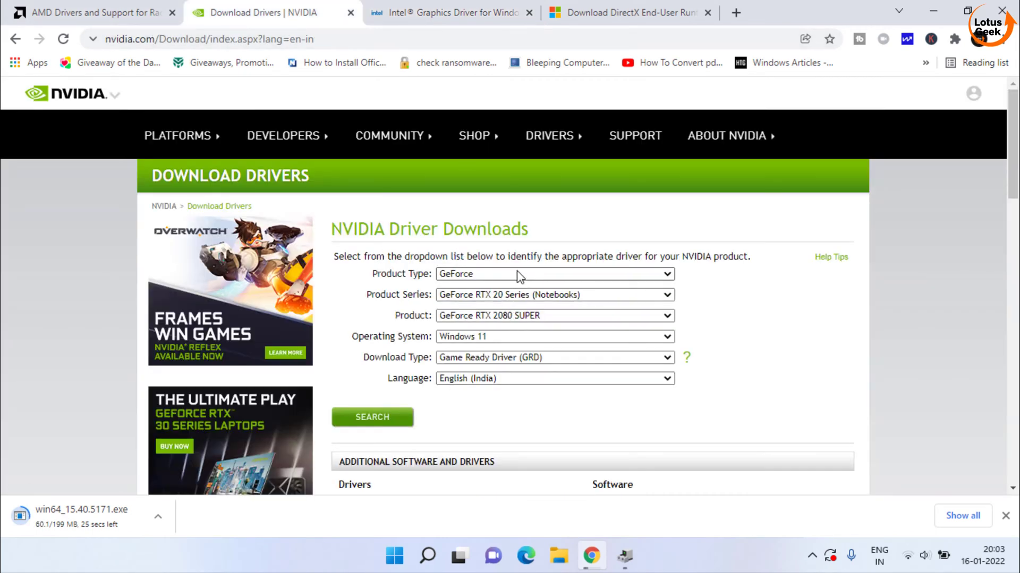
# - Search NVIDIA drivers for Quadro RTX 6000 on Windows 11 and start the download
pyautogui.click(553, 294)
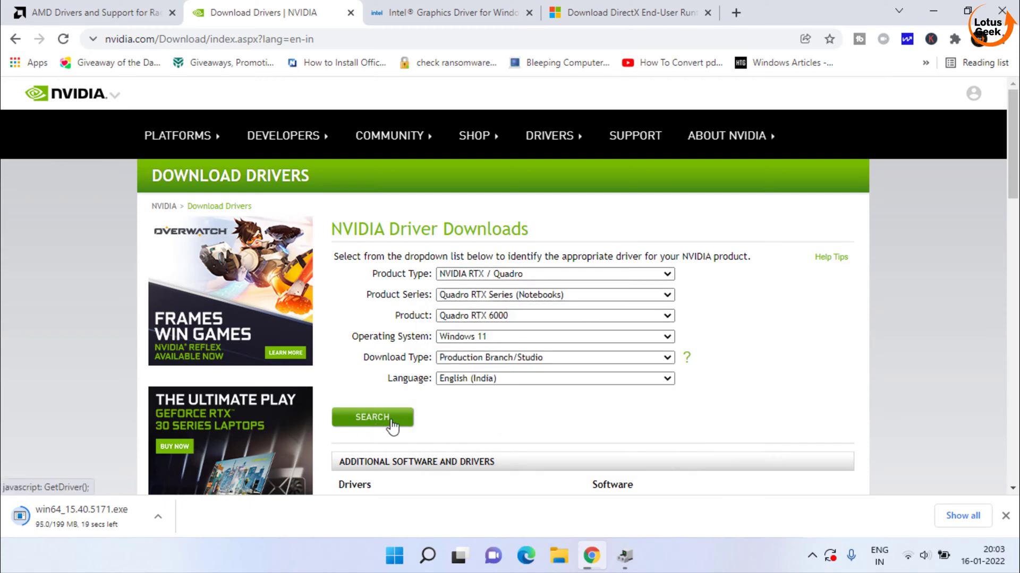
pyautogui.click(371, 417)
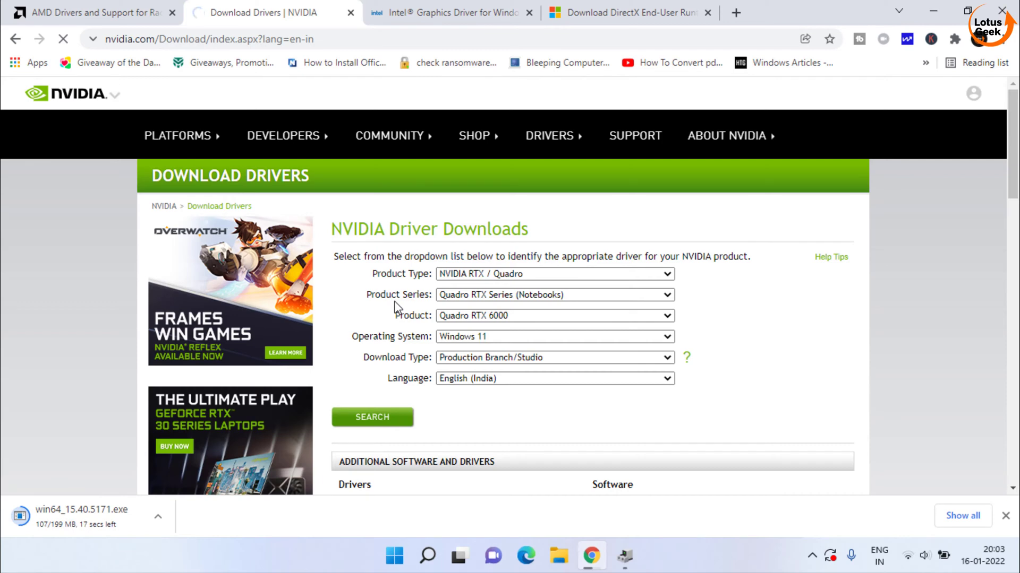
pyautogui.click(372, 417)
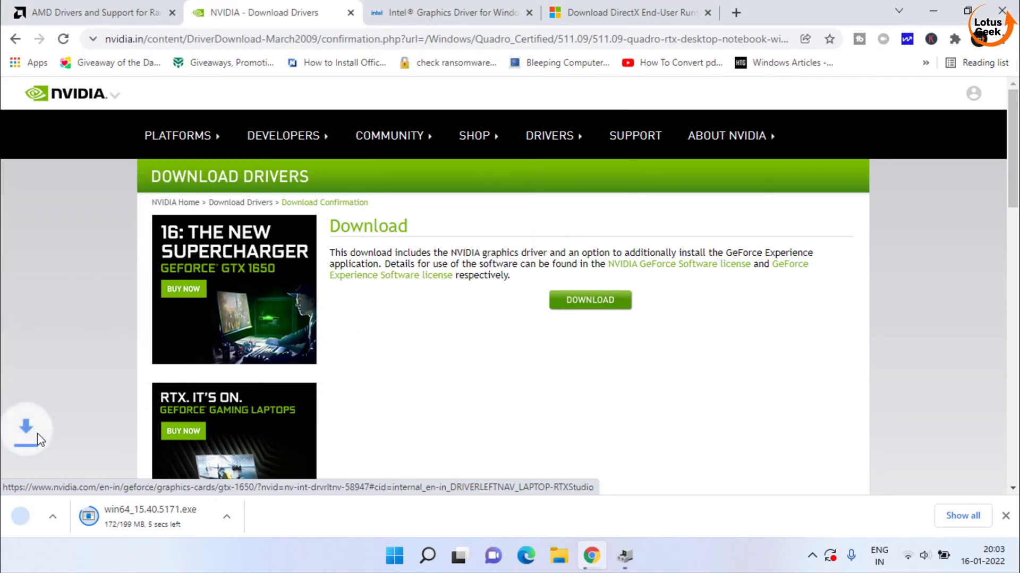
pyautogui.click(157, 516)
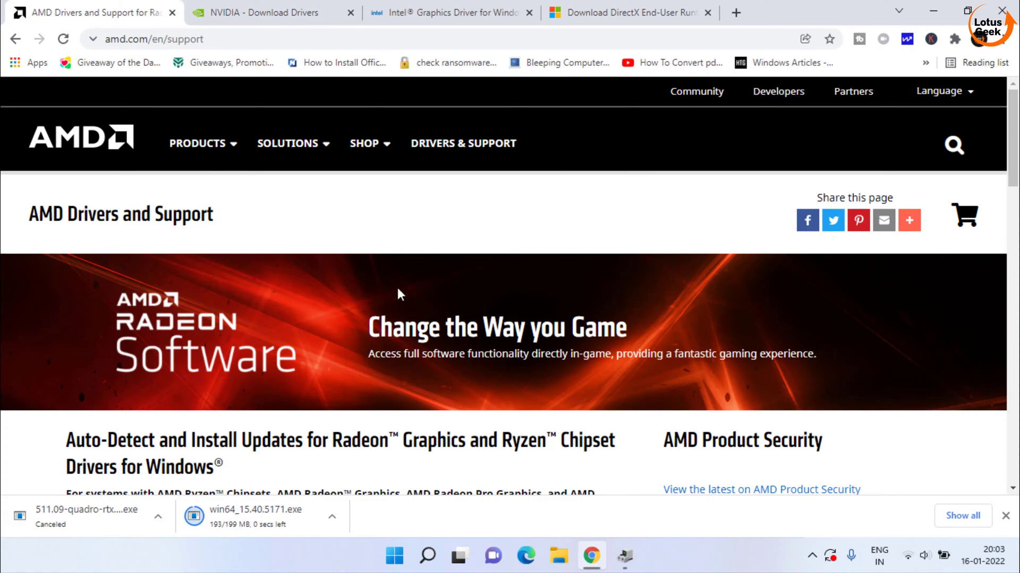
# - Select Graphics / Radeon RX 5700 XT and start the Adrenalin 22.1.1 Windows 11 driver download, which ends cancelled
pyautogui.scroll(-3)
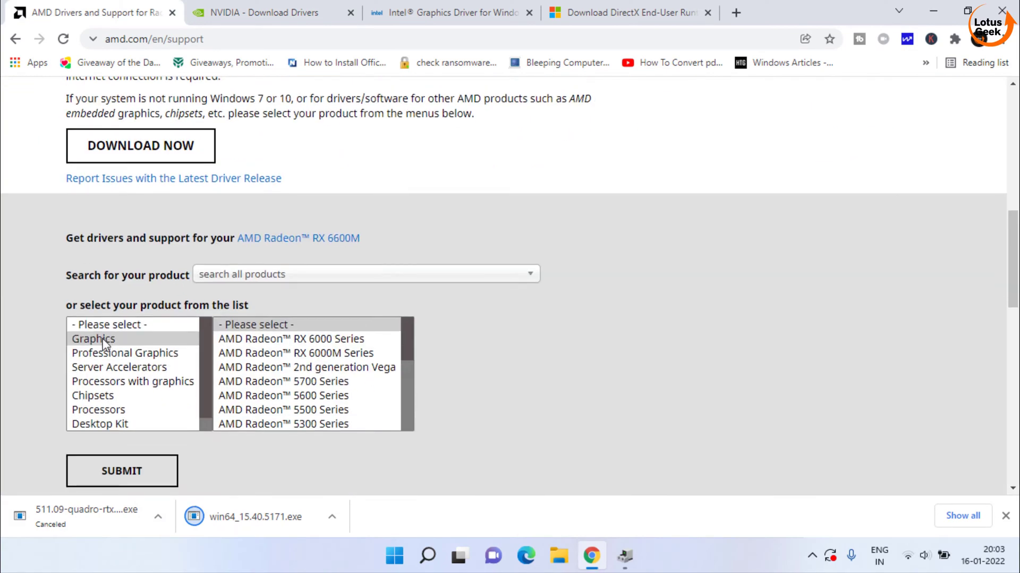
pyautogui.click(283, 381)
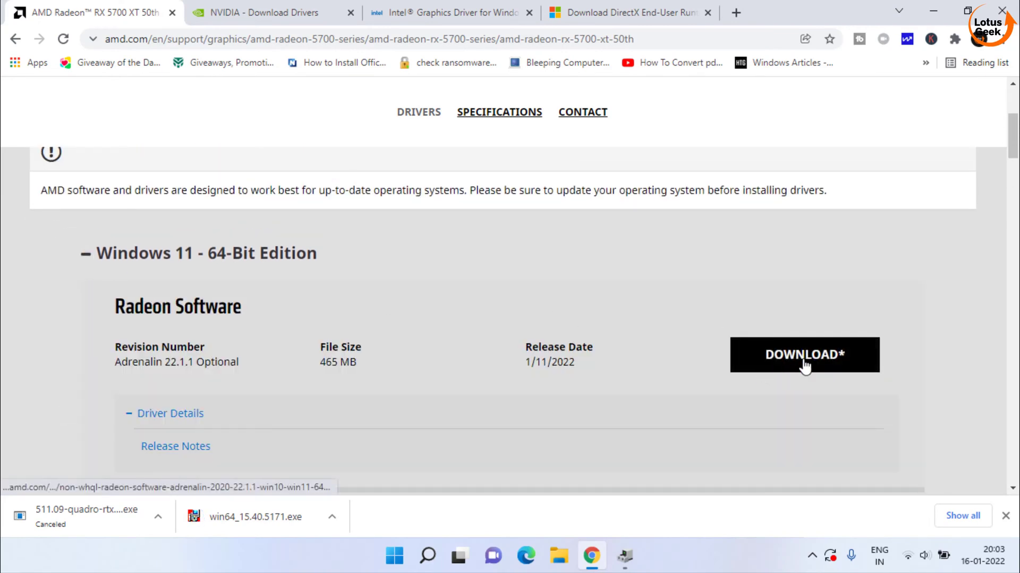
pyautogui.click(804, 354)
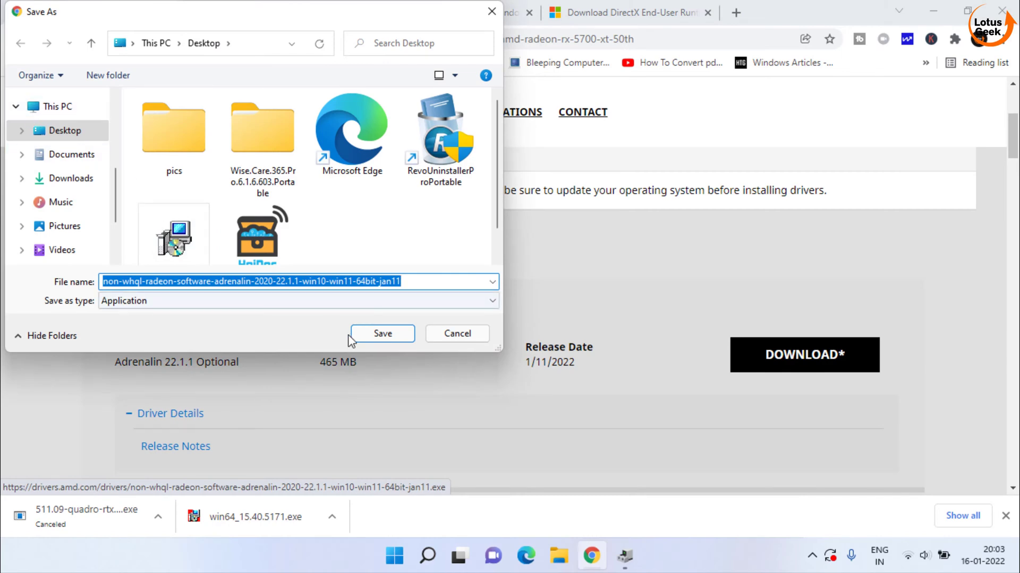
pyautogui.click(381, 333)
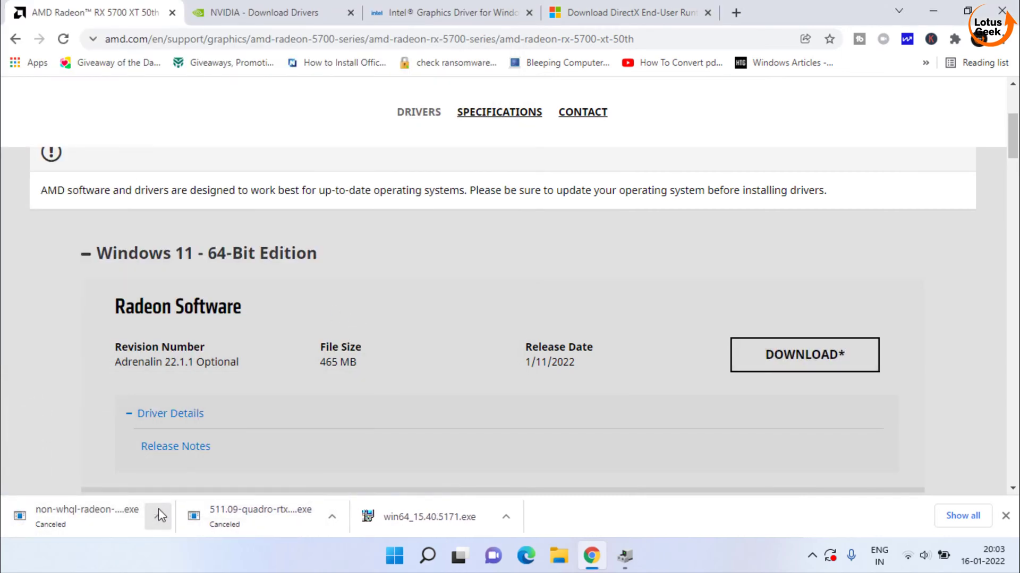
pyautogui.moveTo(934, 12)
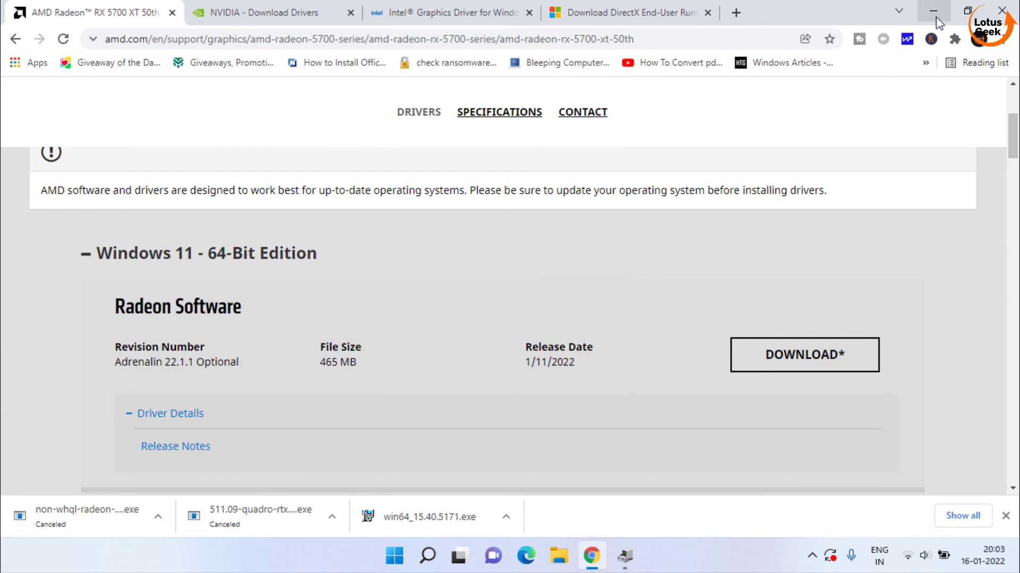
# - Minimize Chrome to show the desktop with the downloaded Intel win64 driver installer
pyautogui.click(934, 11)
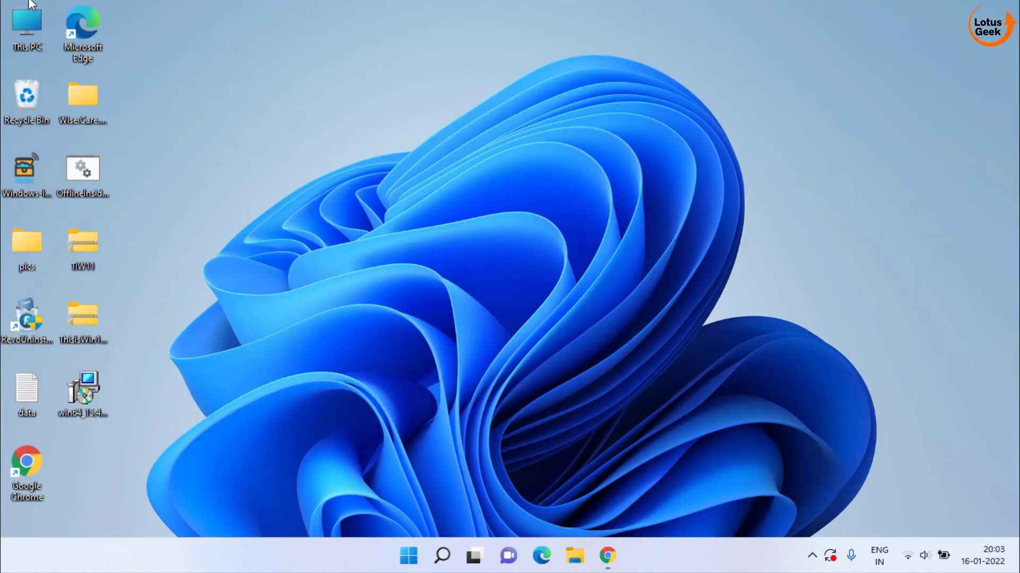
pyautogui.moveTo(186, 317)
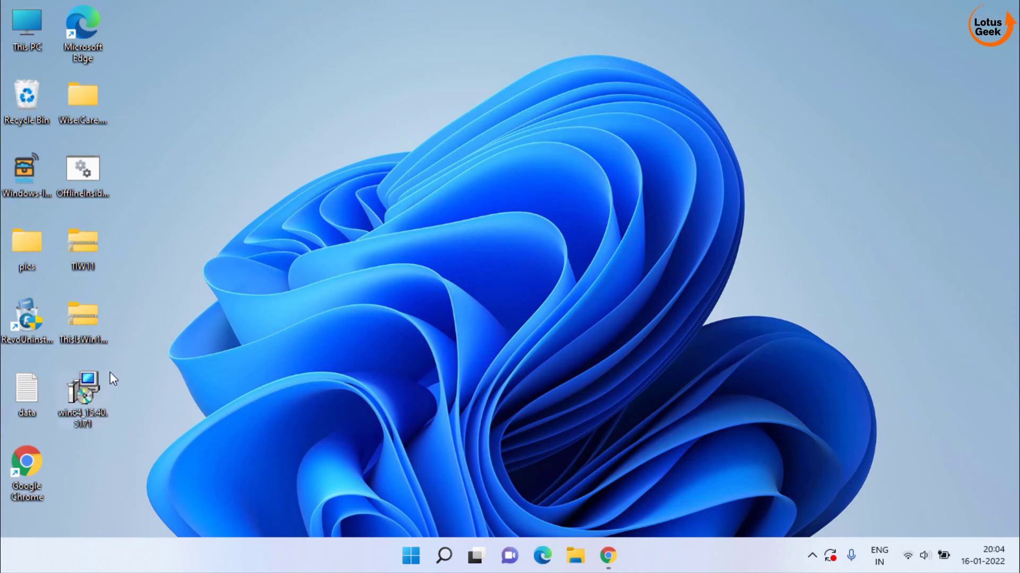
pyautogui.moveTo(384, 239)
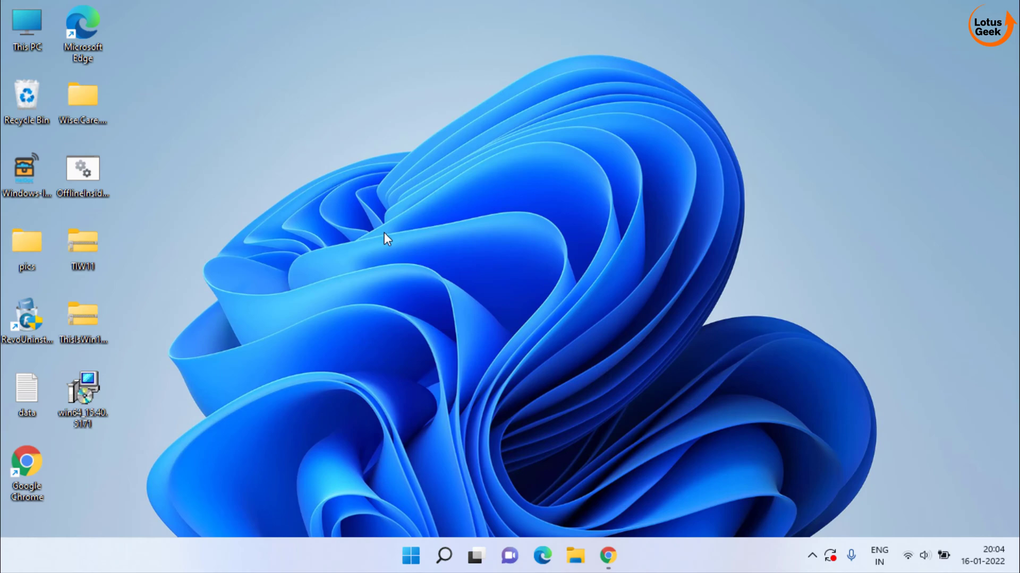
pyautogui.moveTo(455, 257)
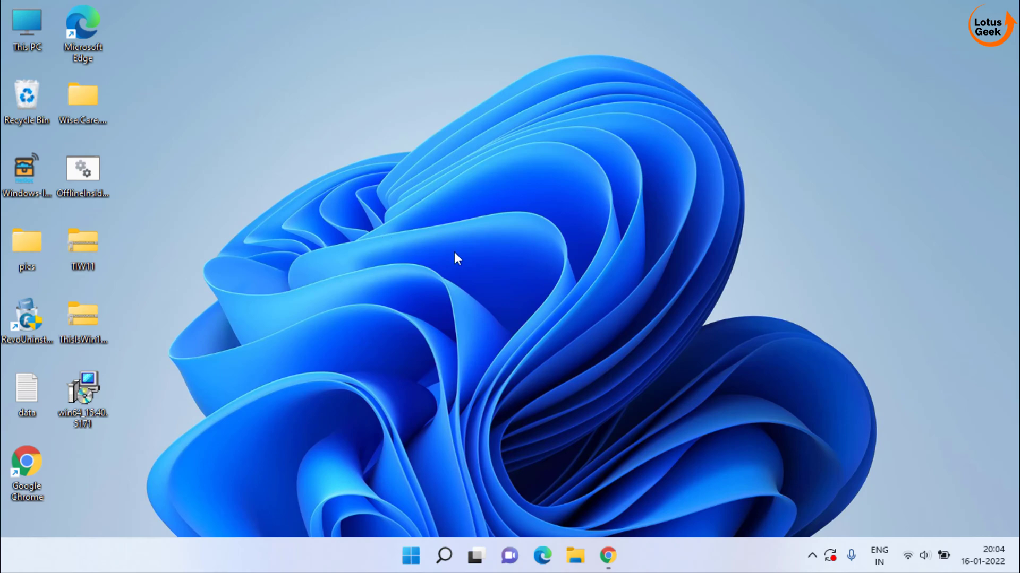